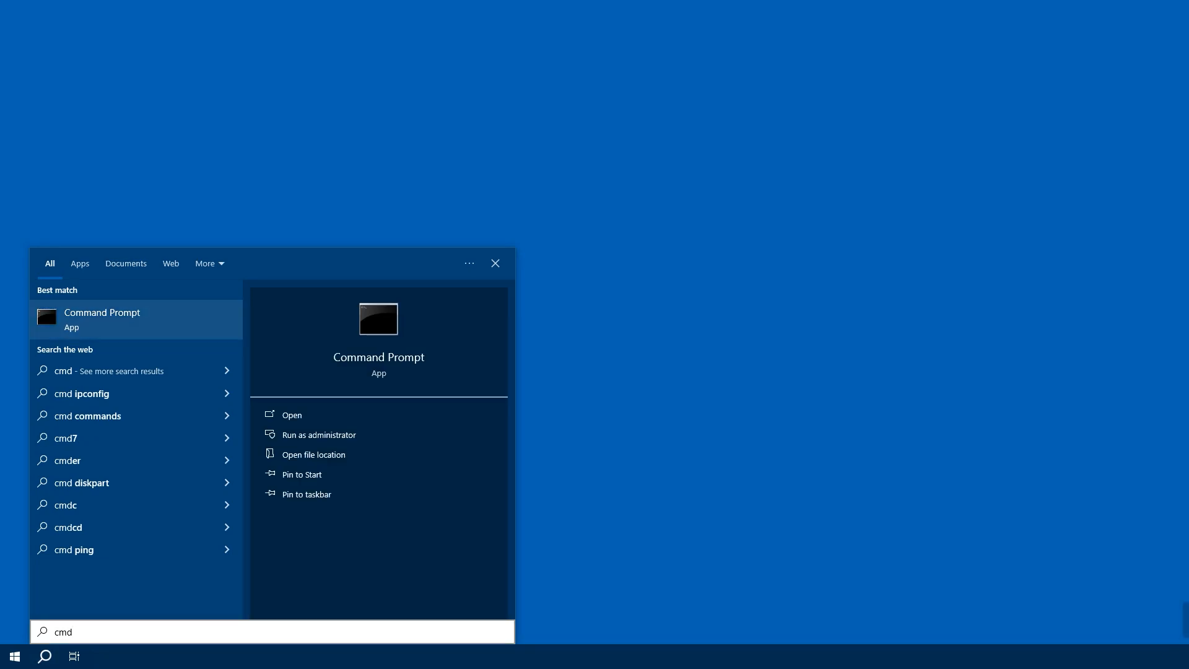
Launch Command Prompt from the search results with Run as administrator.
right_click(102, 320)
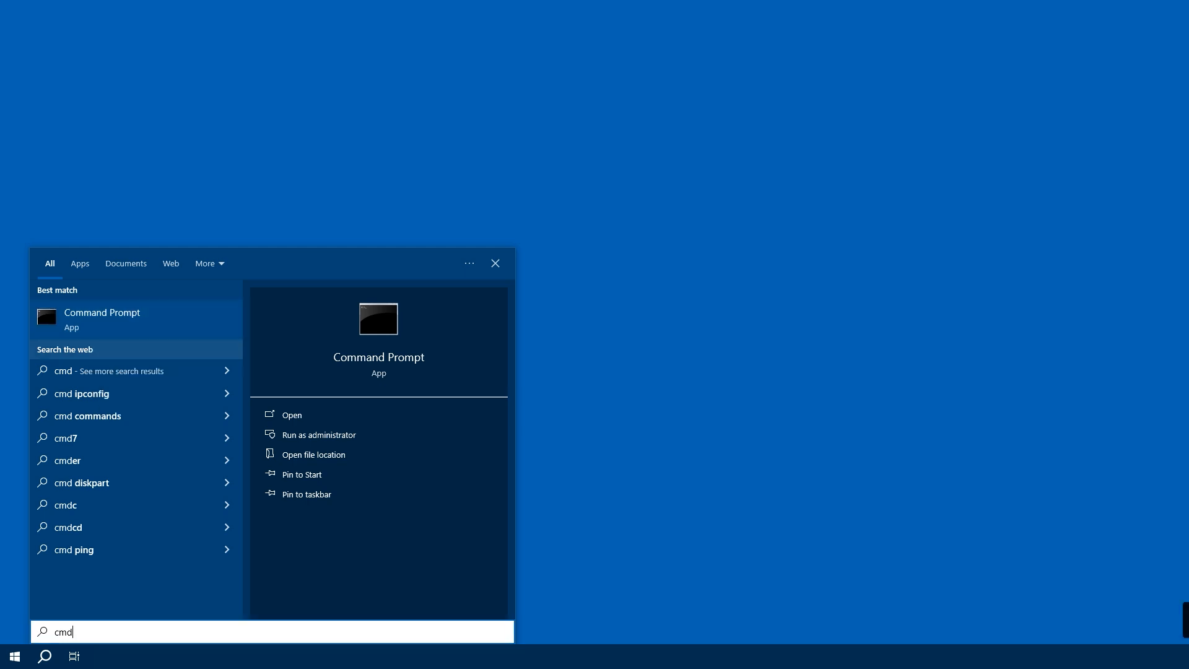
click(318, 435)
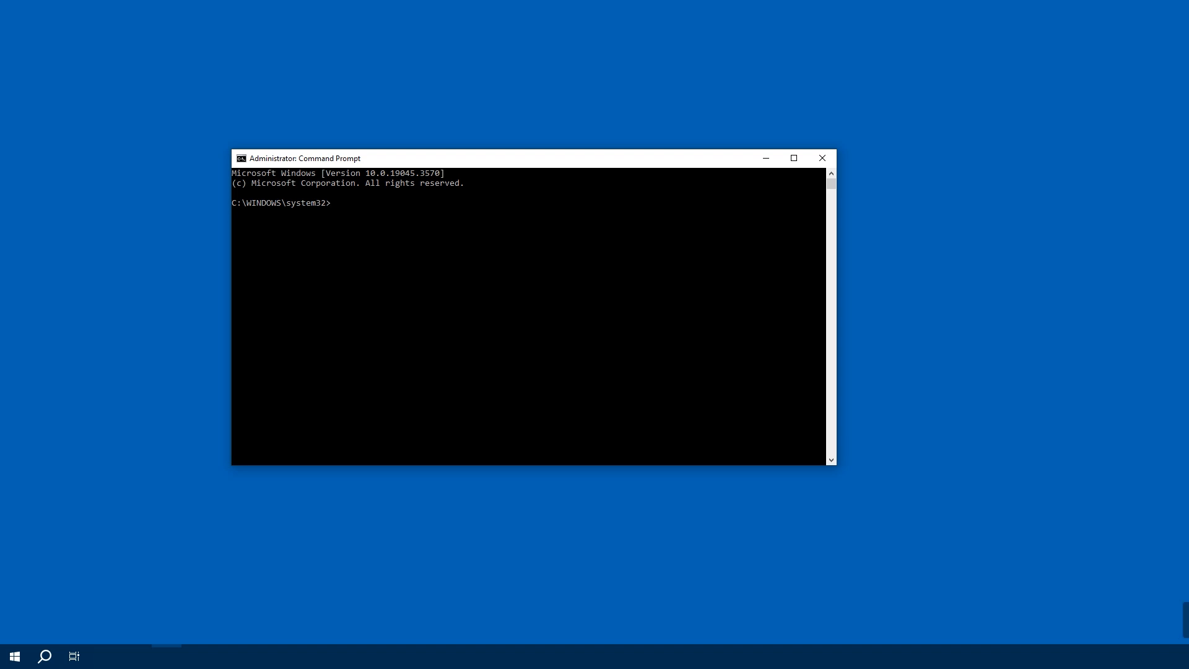
Run manage-bde -status to list BitLocker status, showing H: protected and D: fully decrypted.
text(manage)
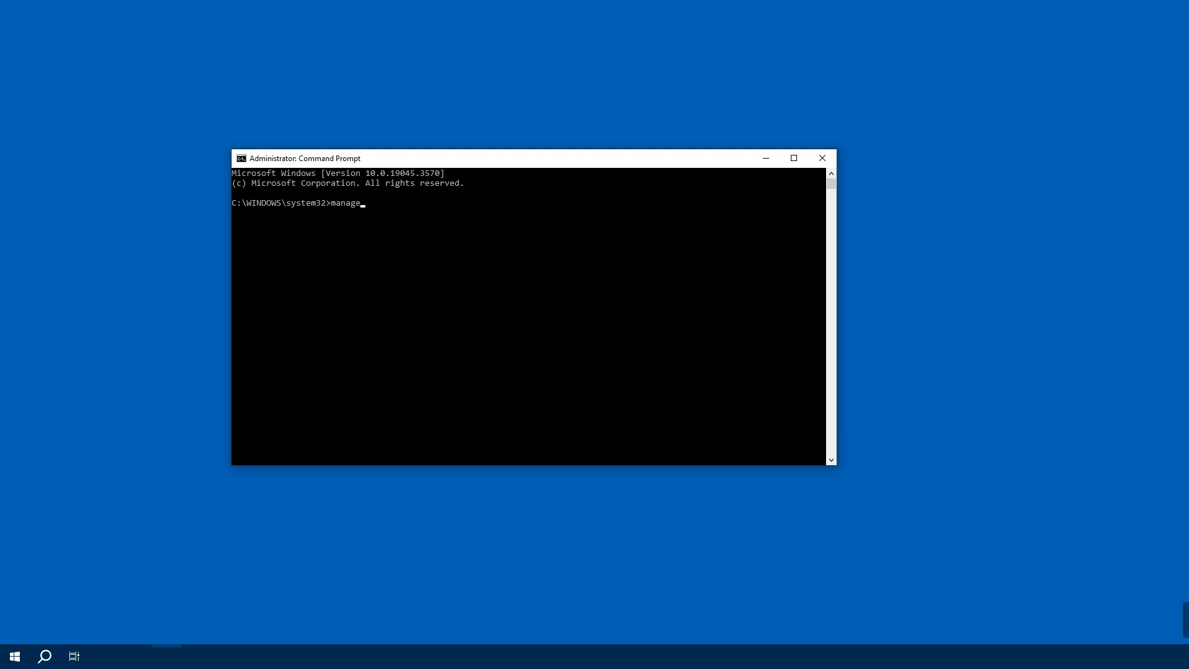
text(-)
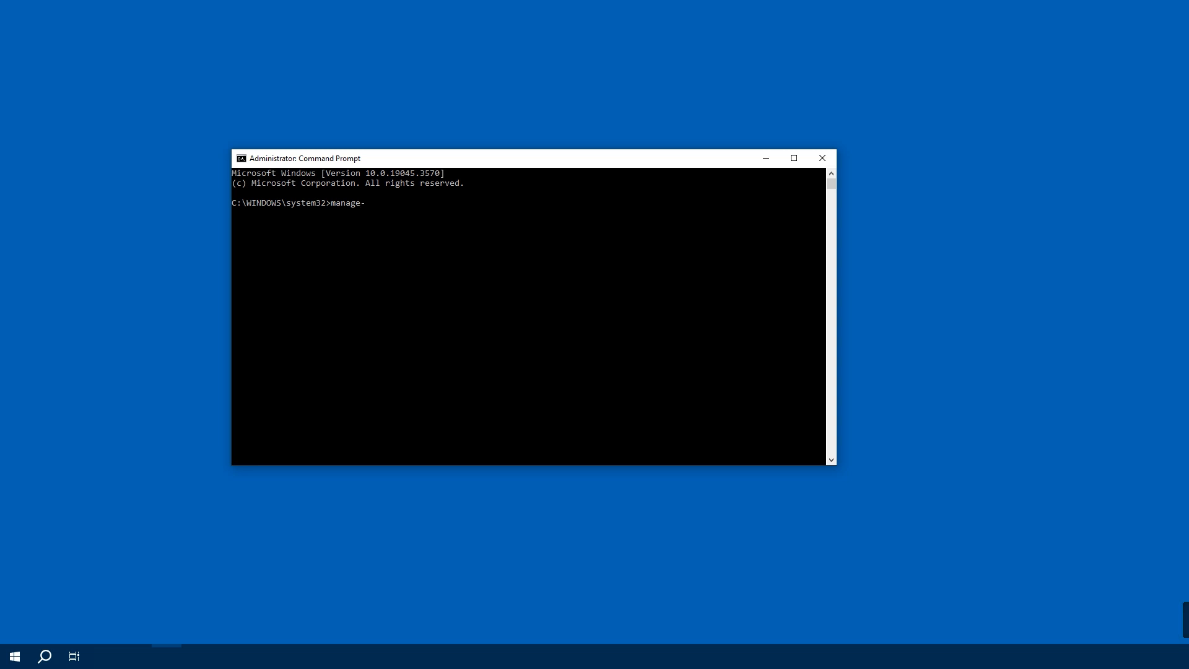
text(bde)
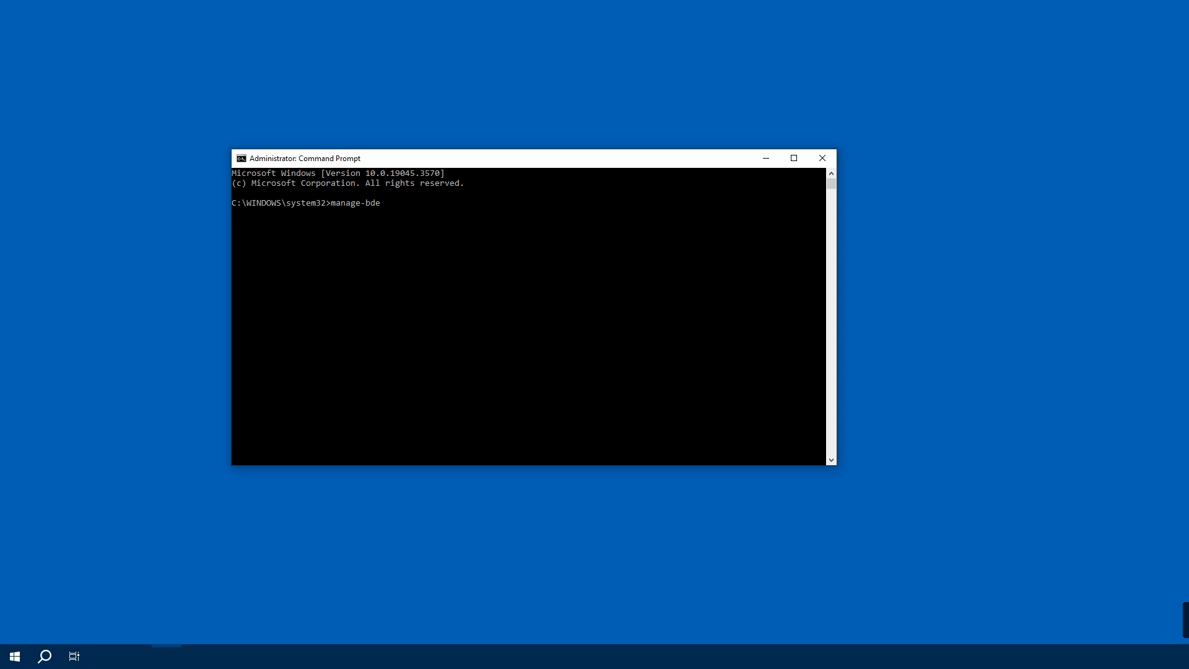
text(-stat)
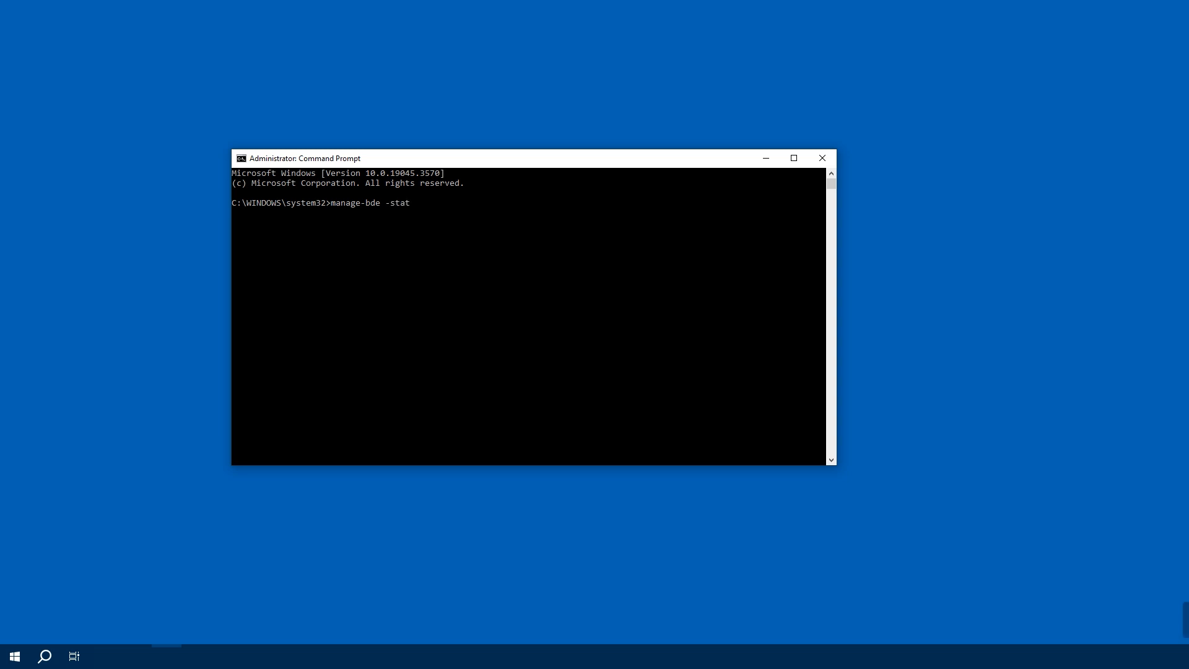
text(us)
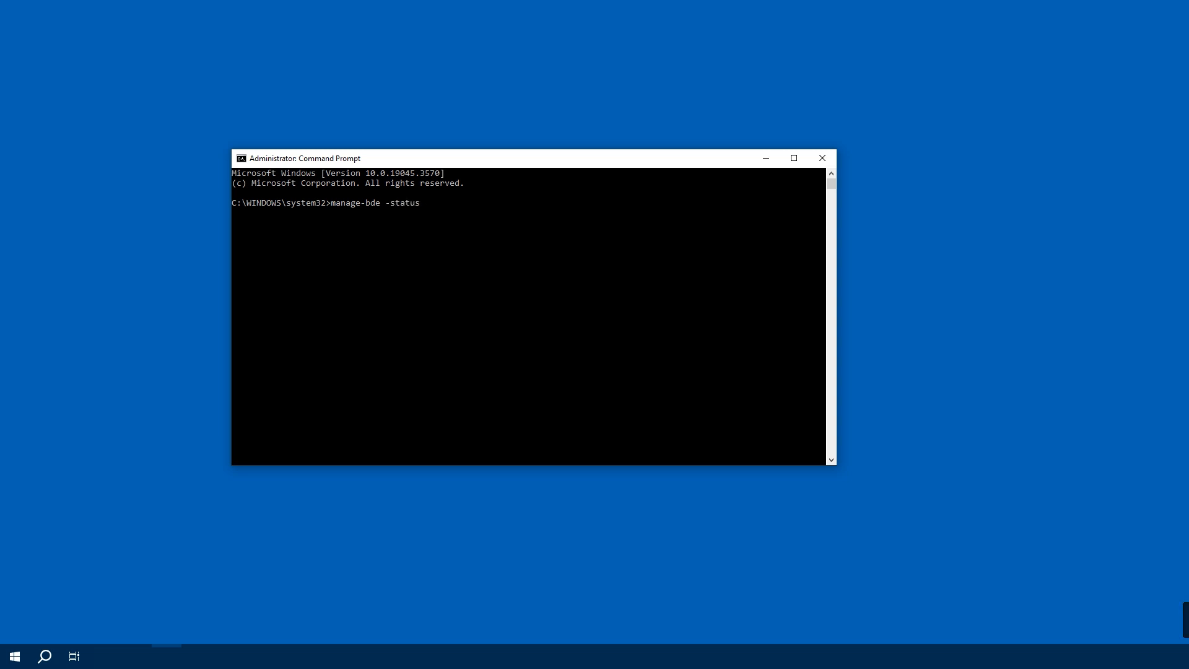
key(Enter)
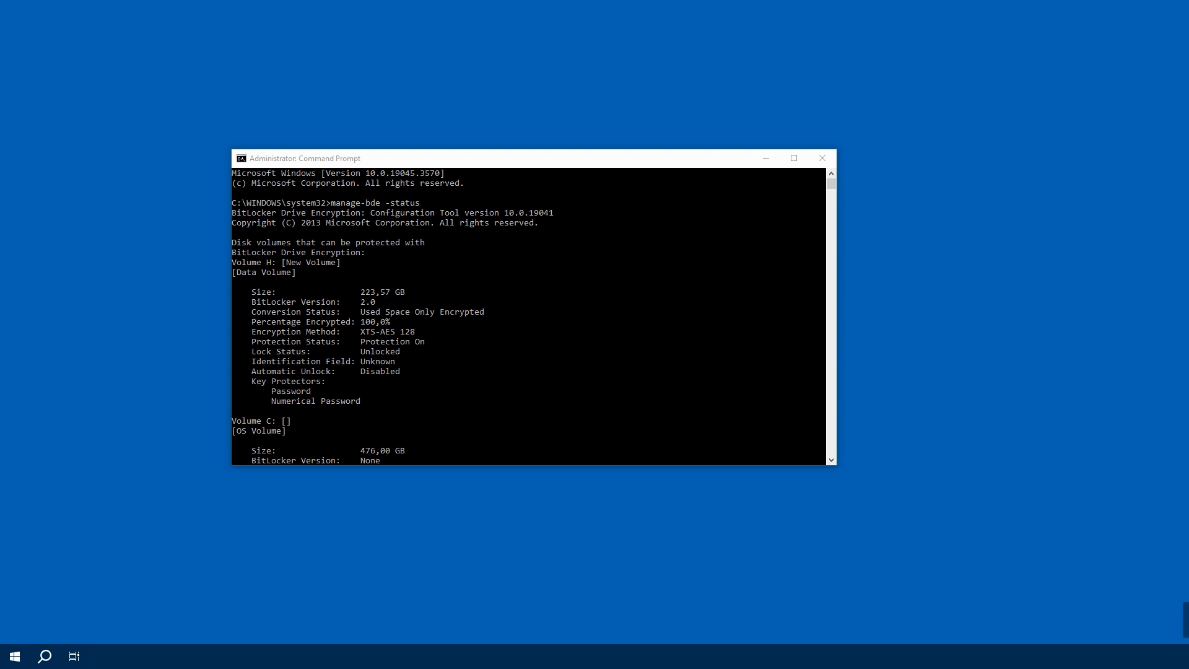
scroll(down, 3)
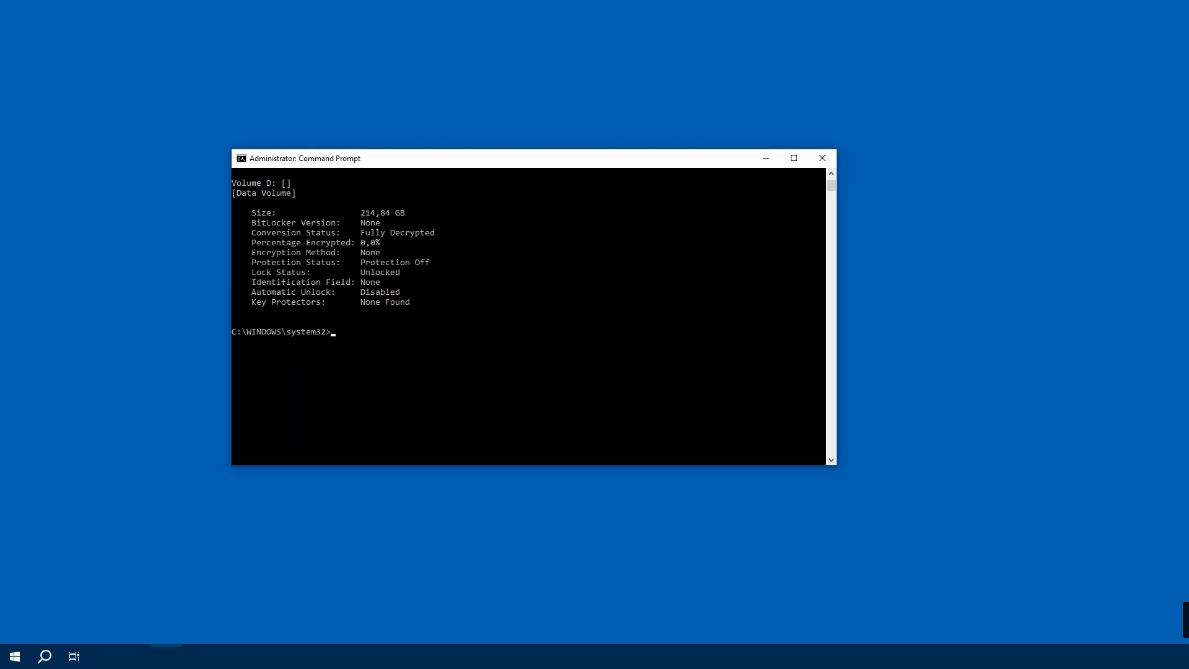
Run manage-bde -off H: so decryption of drive H begins.
text(manage)
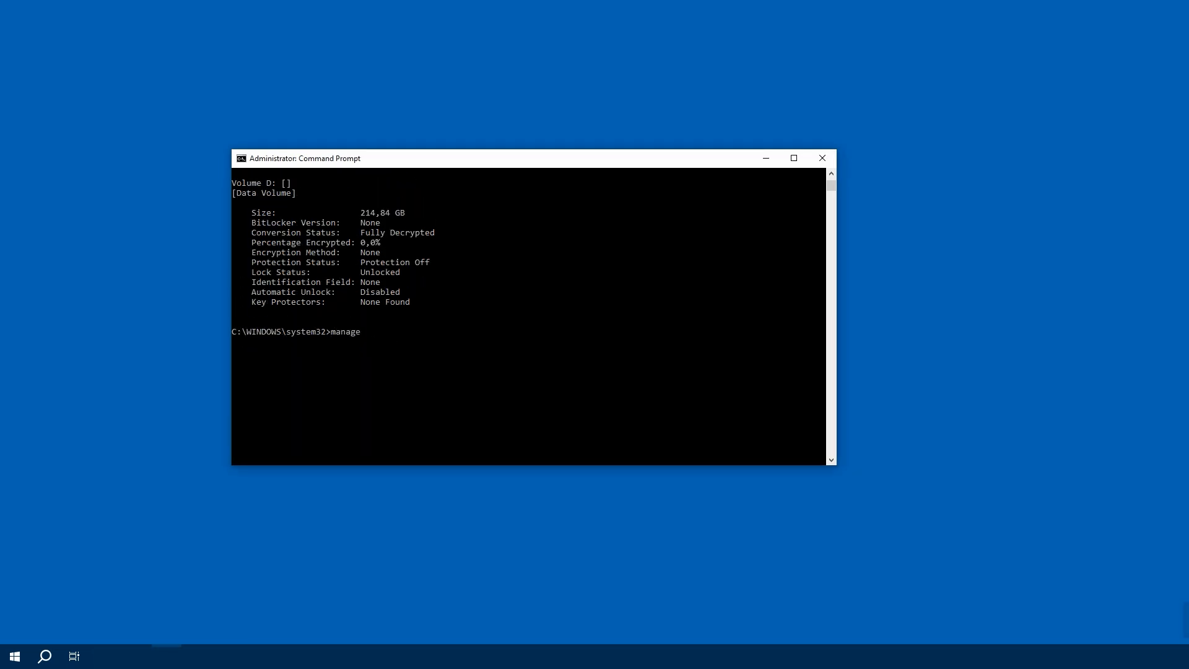
text(-bde)
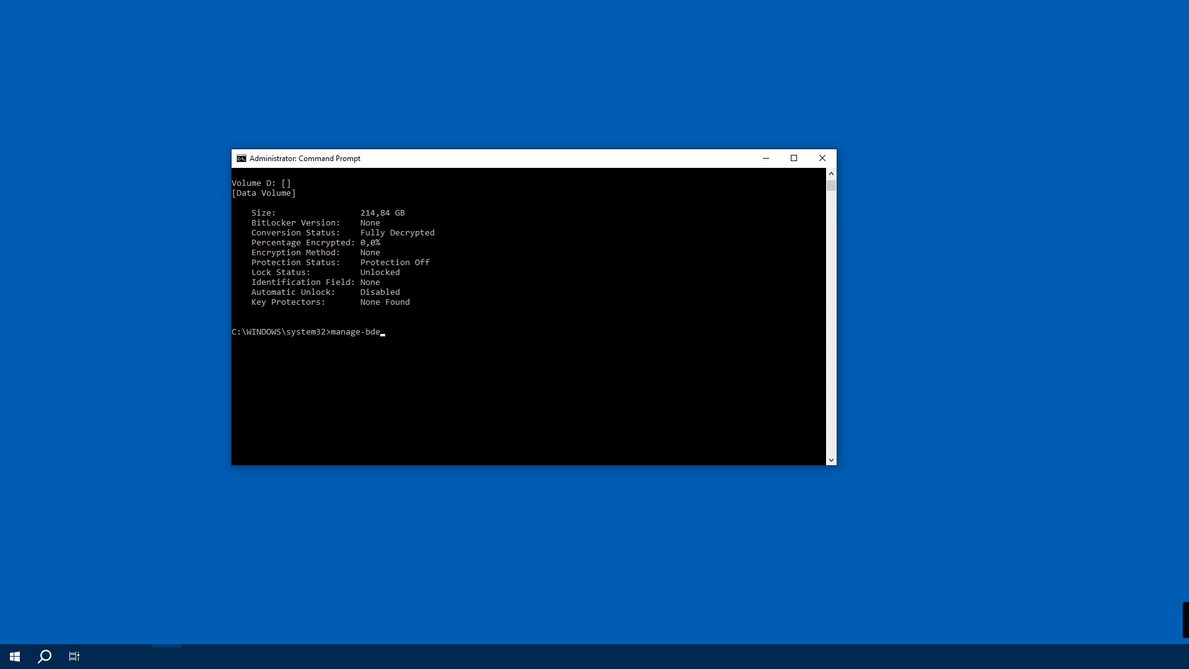
text(" -")
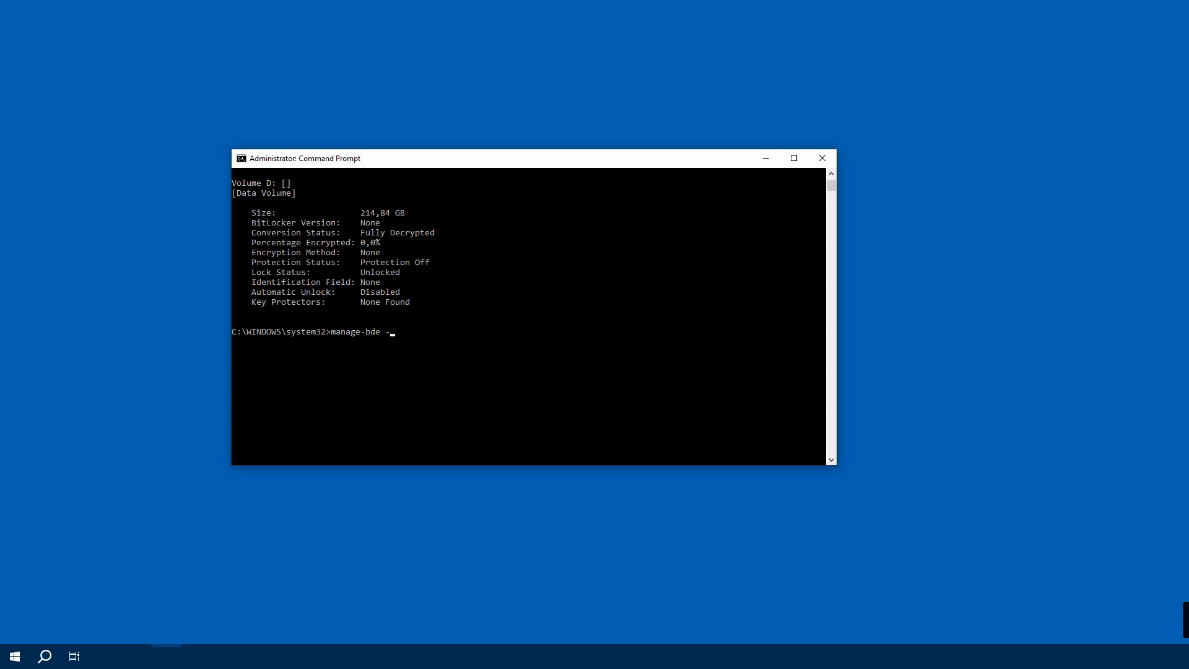
text(off)
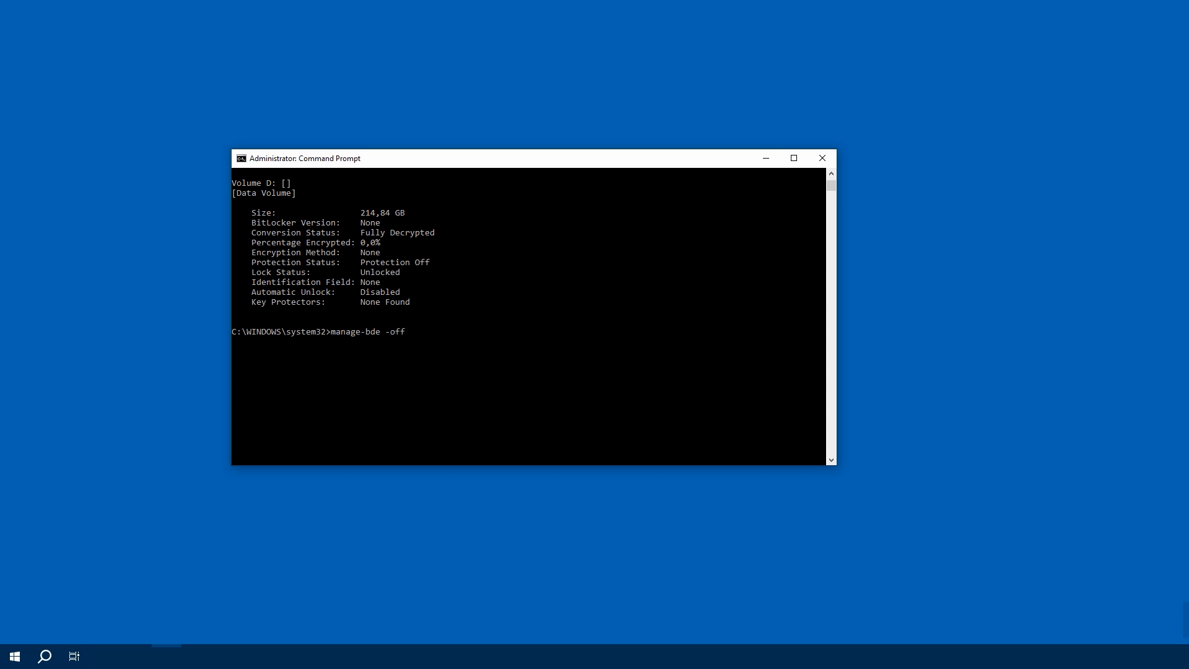
text(H:)
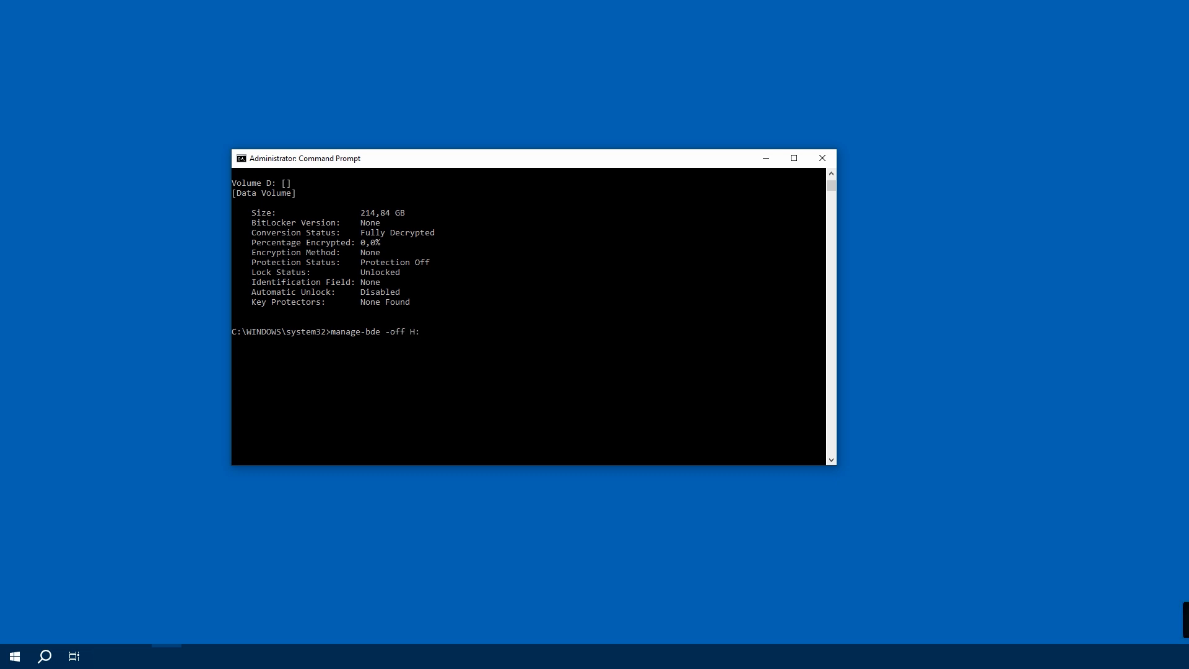
key(Enter)
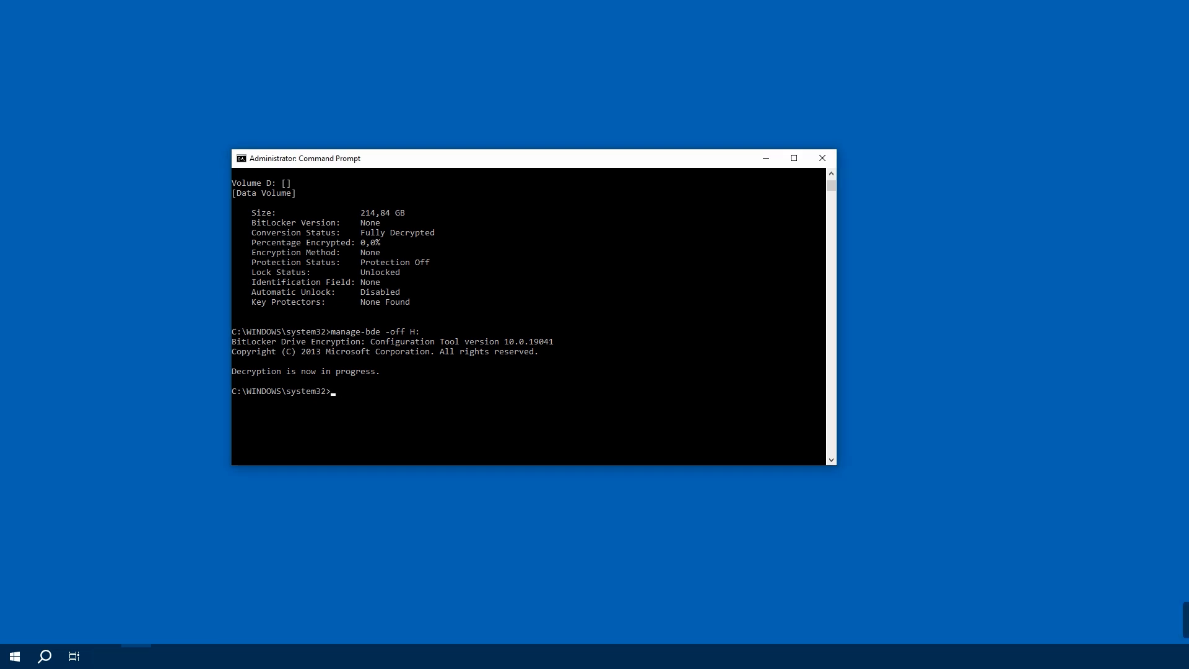
Run manage-bde -status again to recheck the drives while H decrypts.
text(manage-)
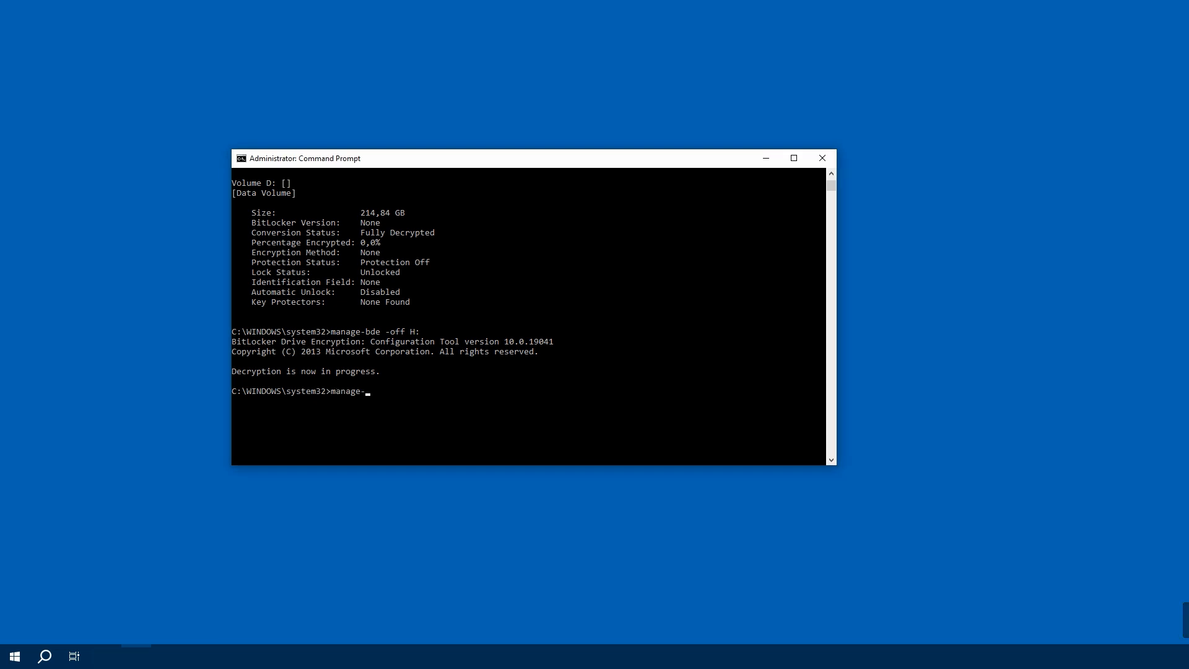
text(bde -status)
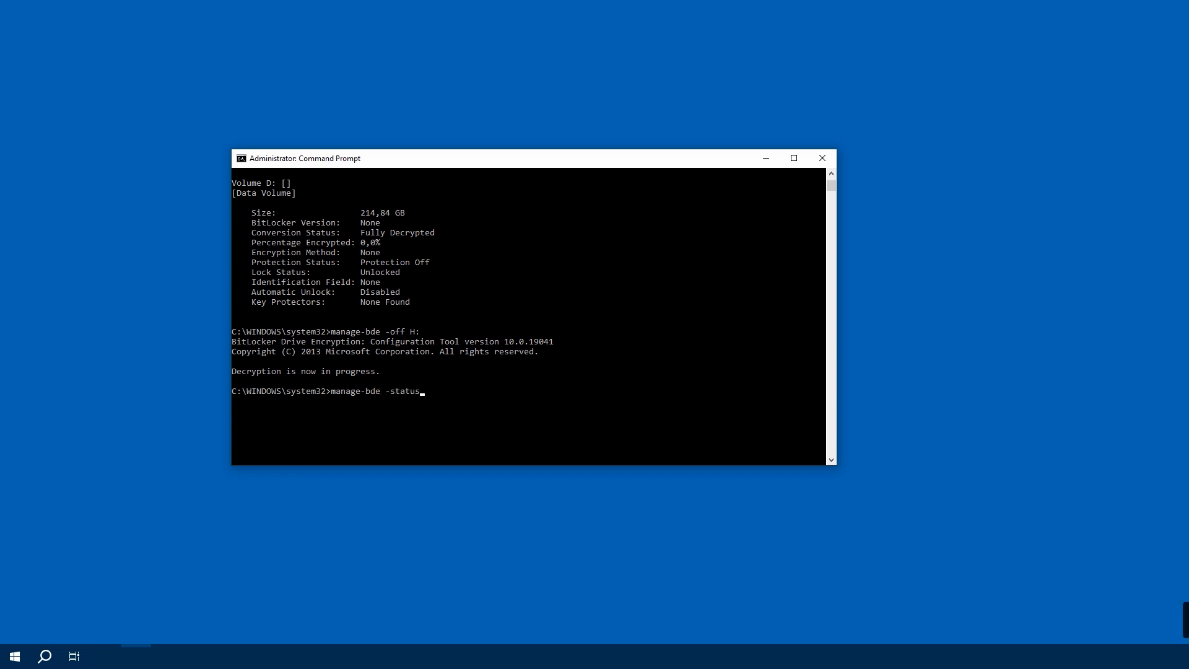
key(Enter)
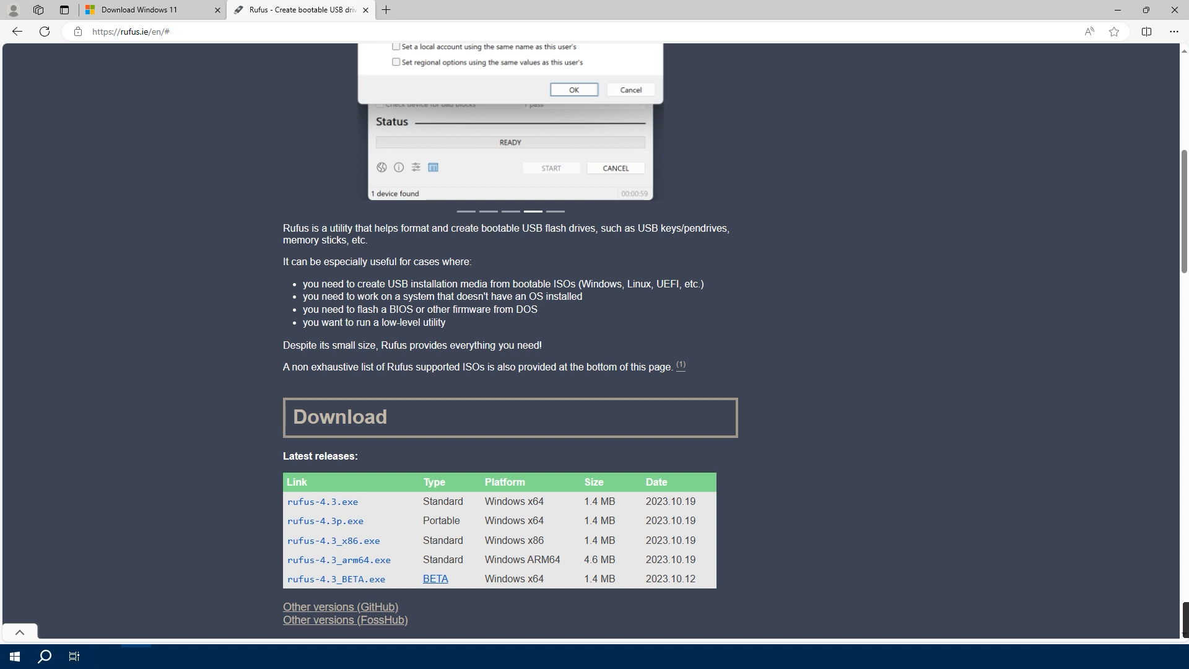
Download rufus-4.3.exe from the rufus.ie Download table and run it from Edge's Downloads panel.
scroll(down, 3)
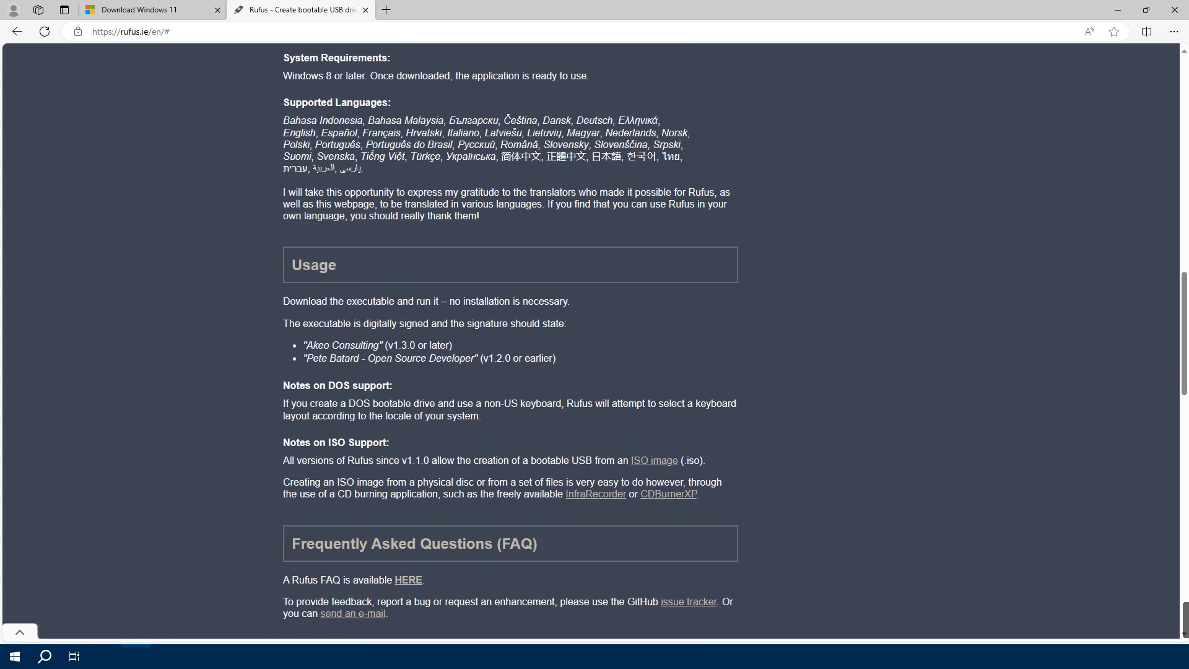
scroll(up, 3)
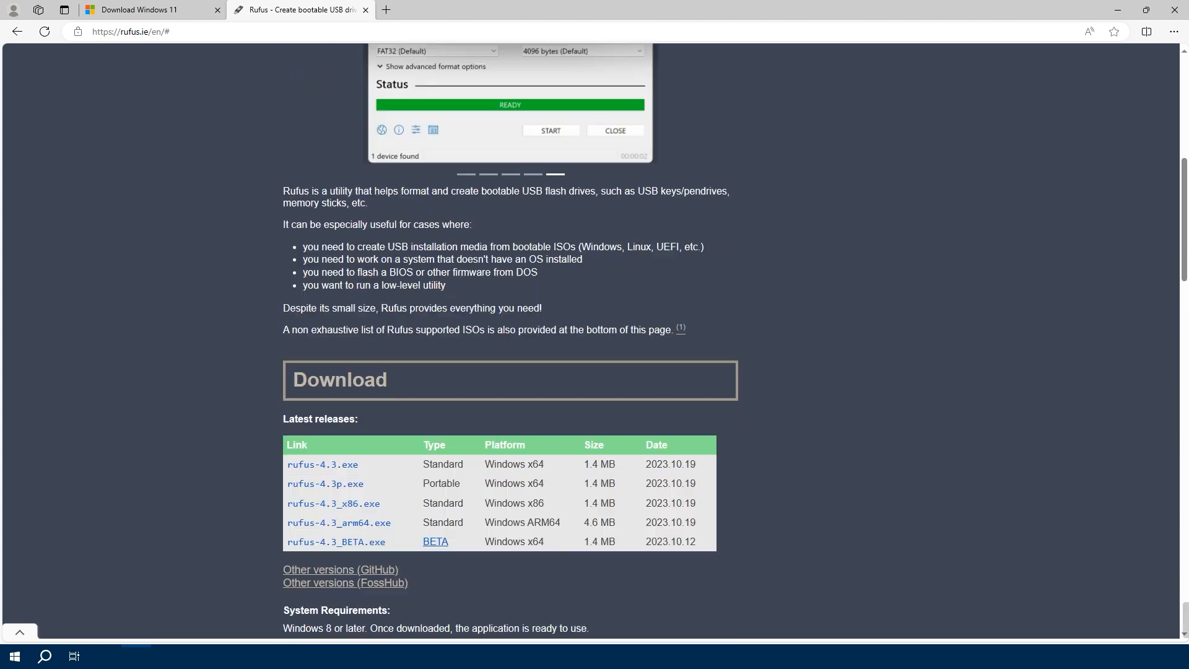
scroll(down, 3)
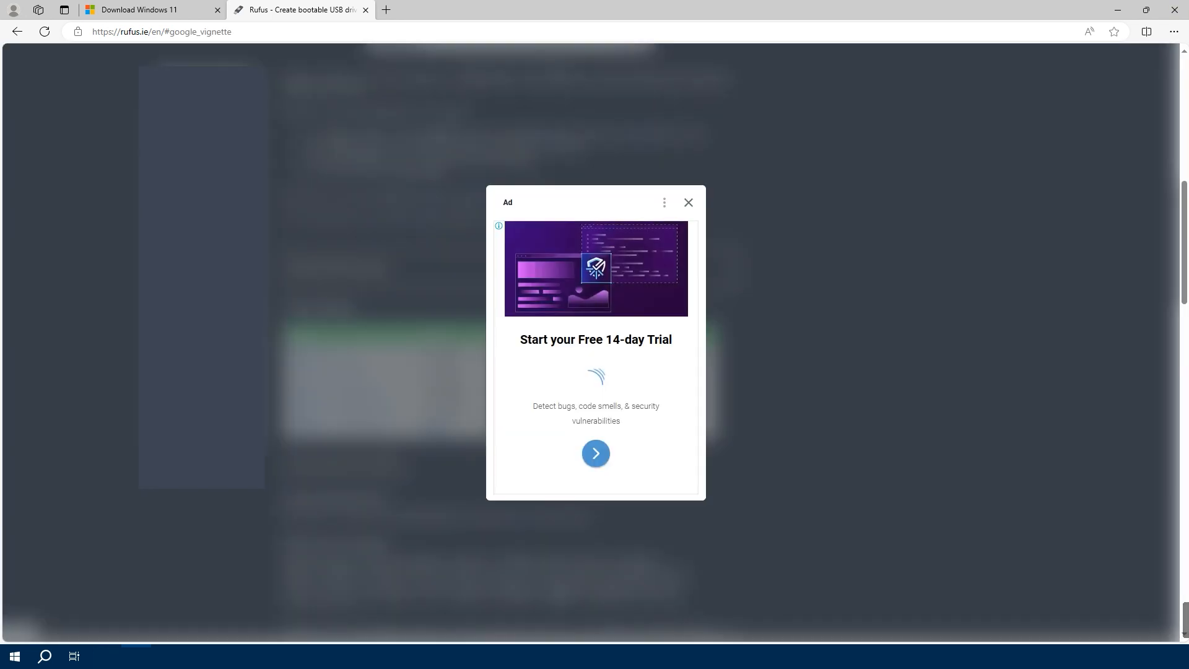
click(689, 203)
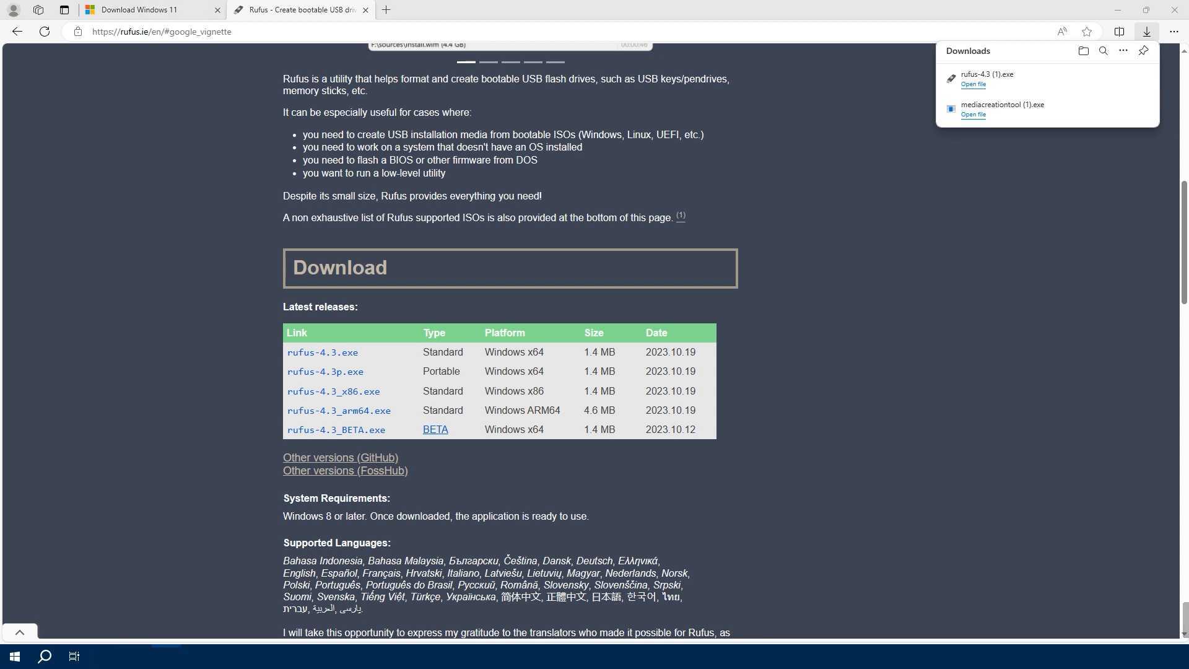
click(973, 84)
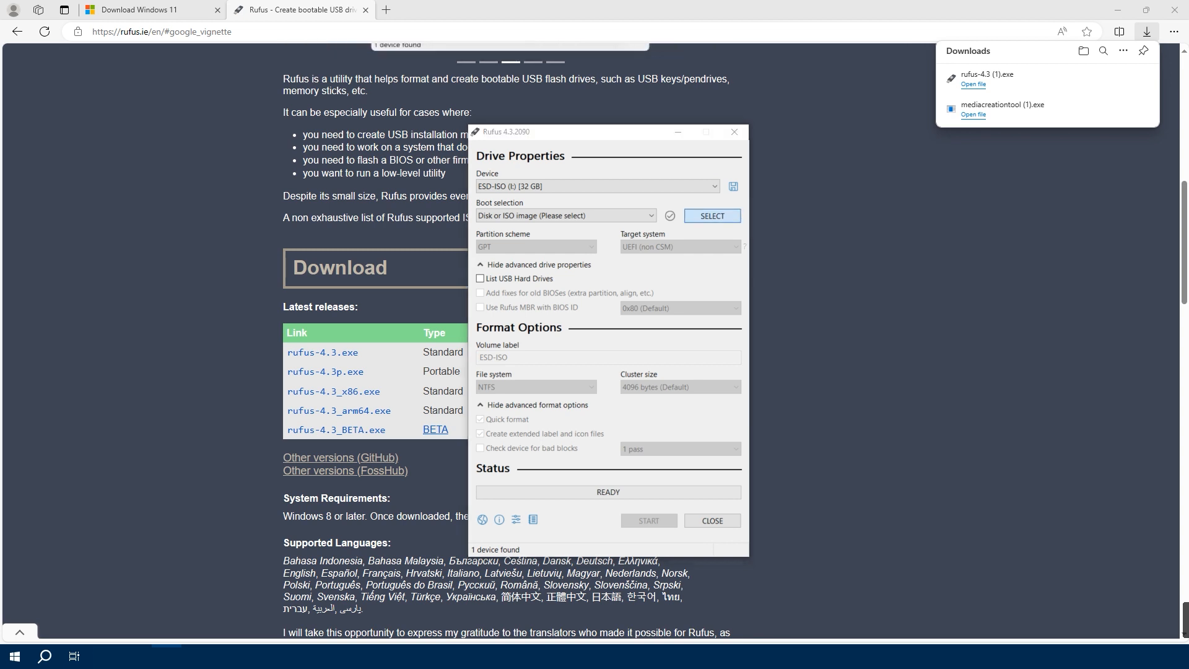
Load Windows.iso, start writing the USB, accept the Windows User Experience options and the data-loss warning.
click(712, 215)
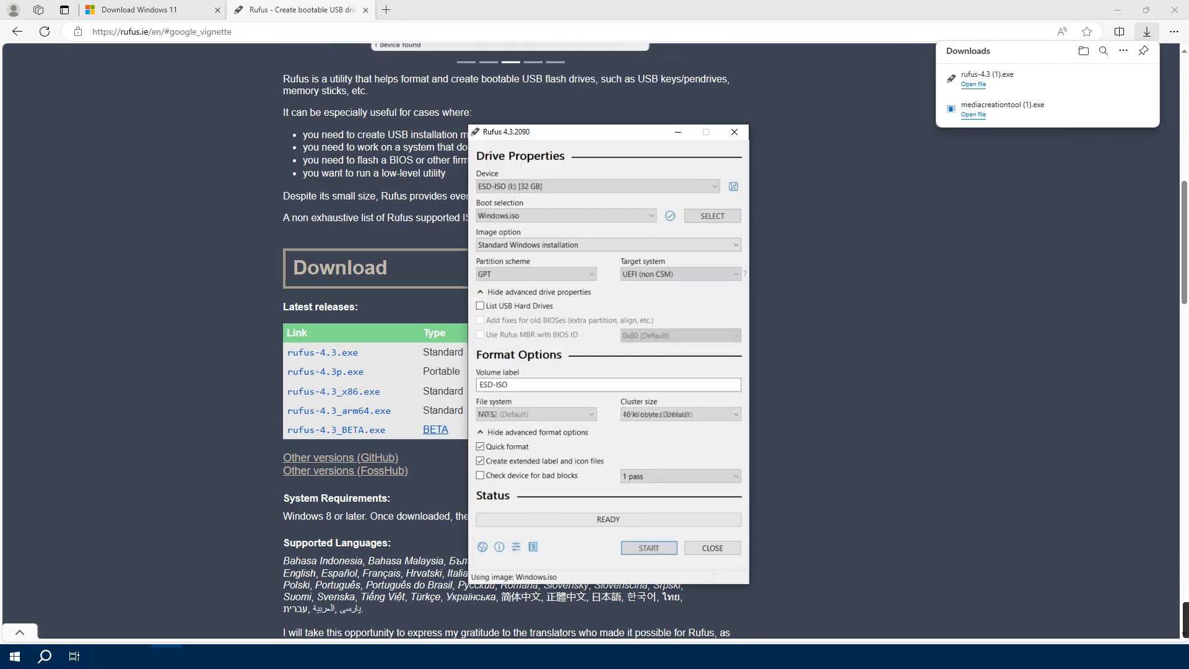
click(649, 547)
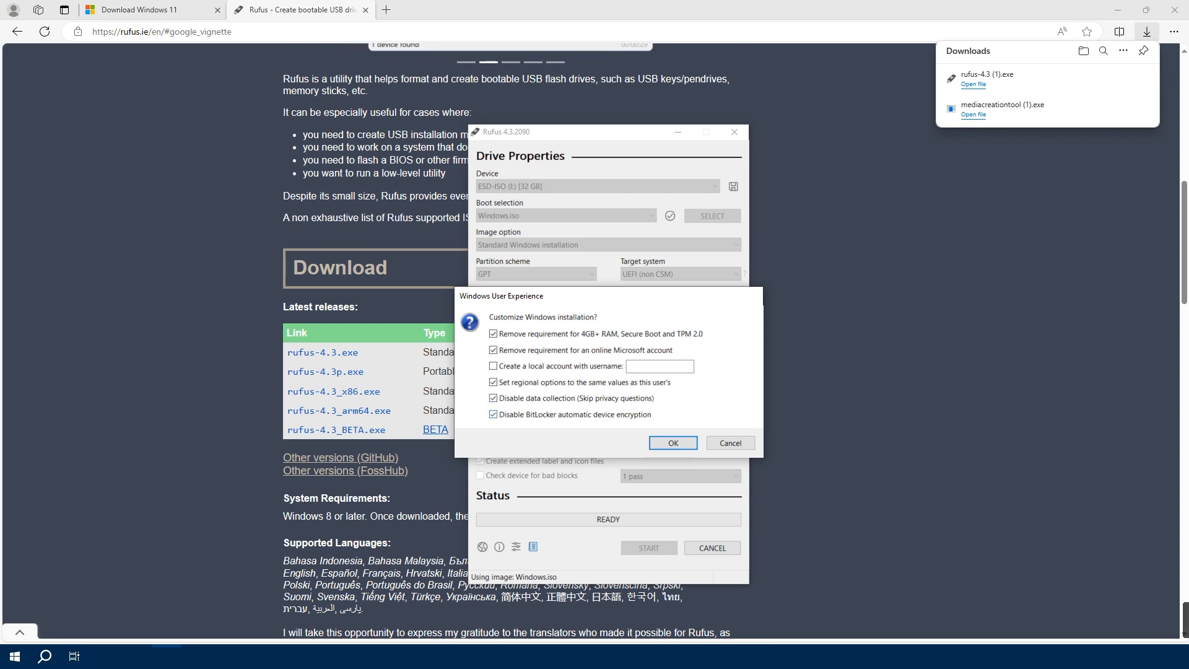
click(673, 442)
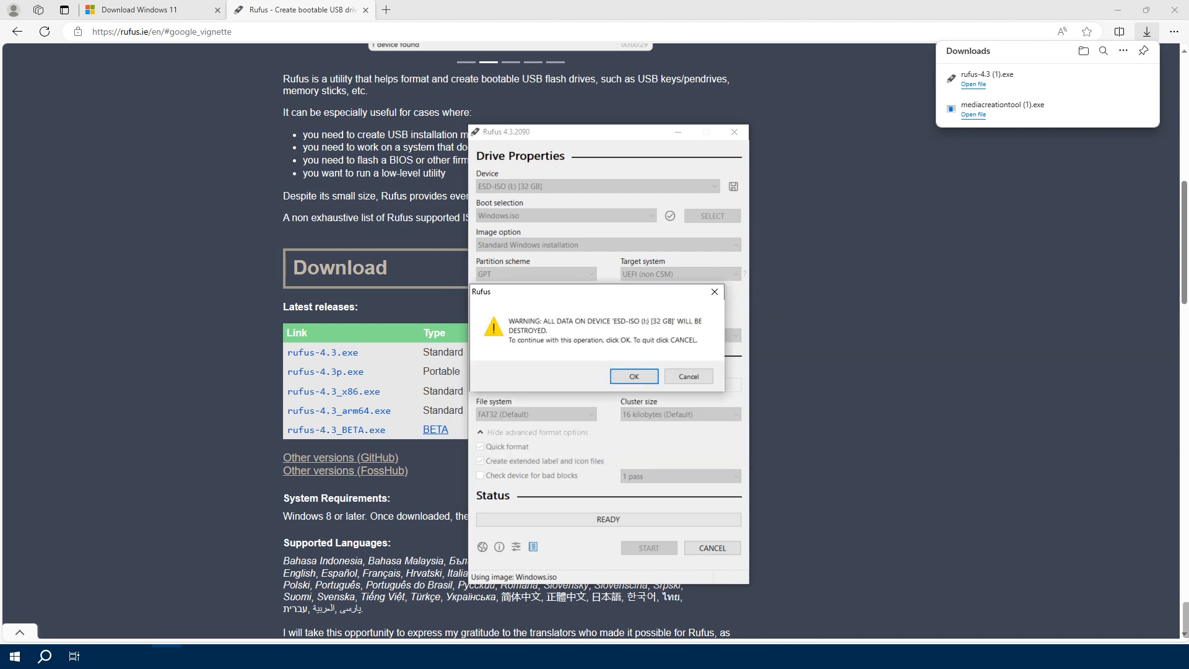
click(633, 377)
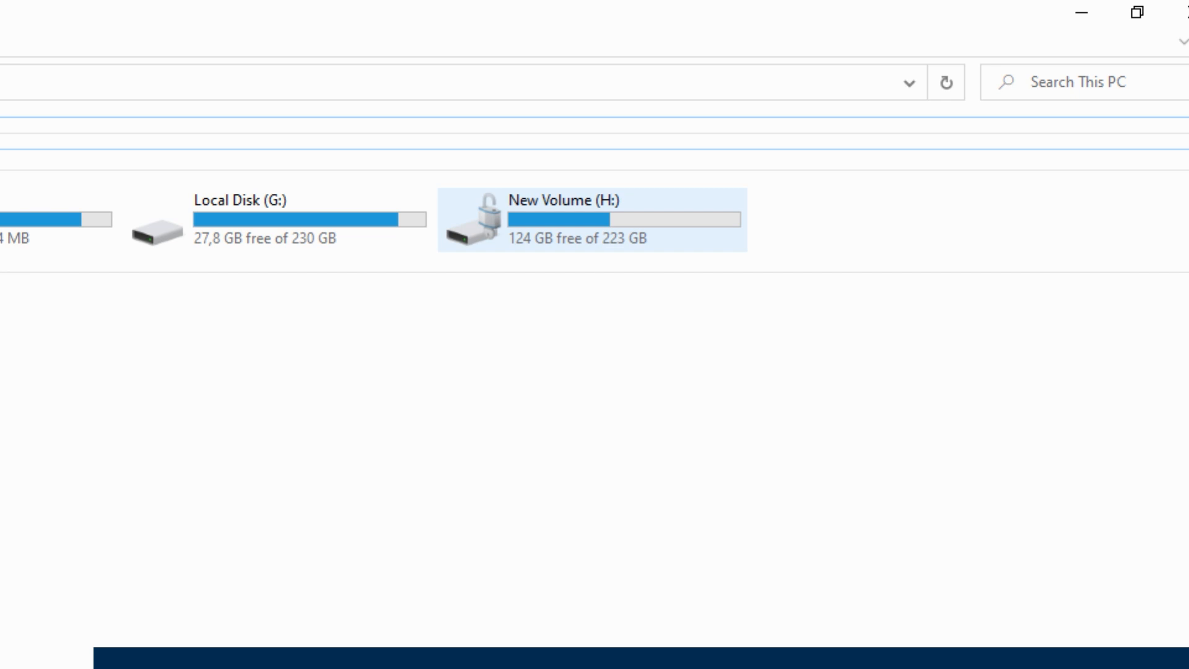
mouse_move(545, 228)
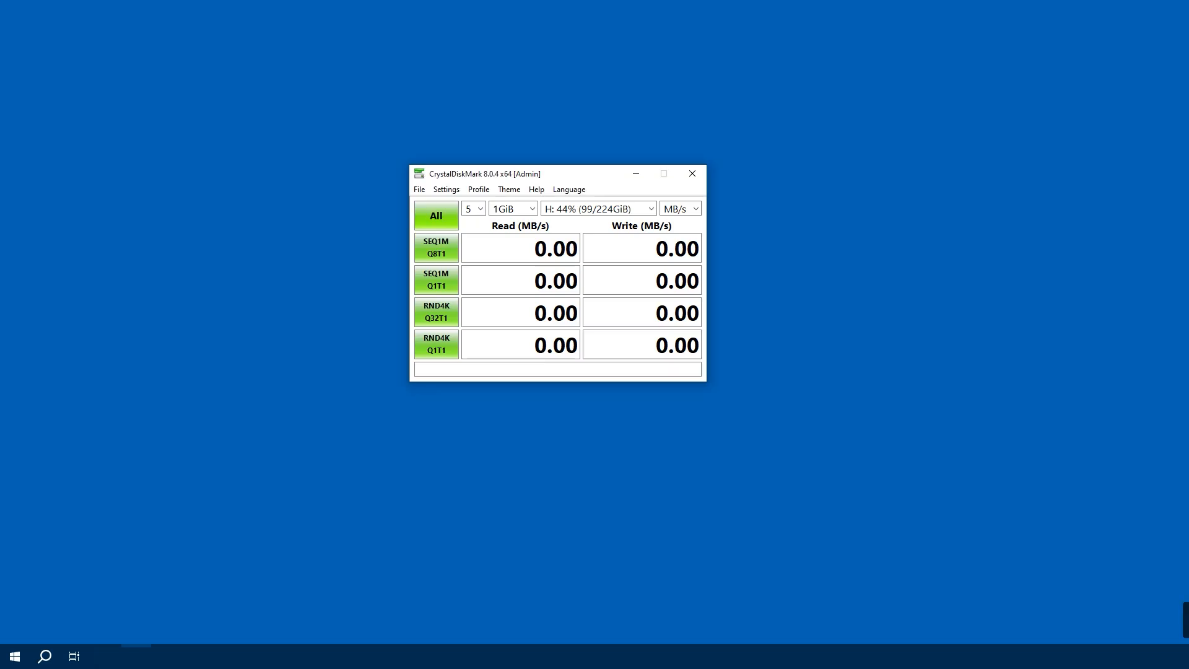
Run all CrystalDiskMark tests on drive H, with sequential reads of 550.07 and 378.49 MB/s appearing.
click(436, 215)
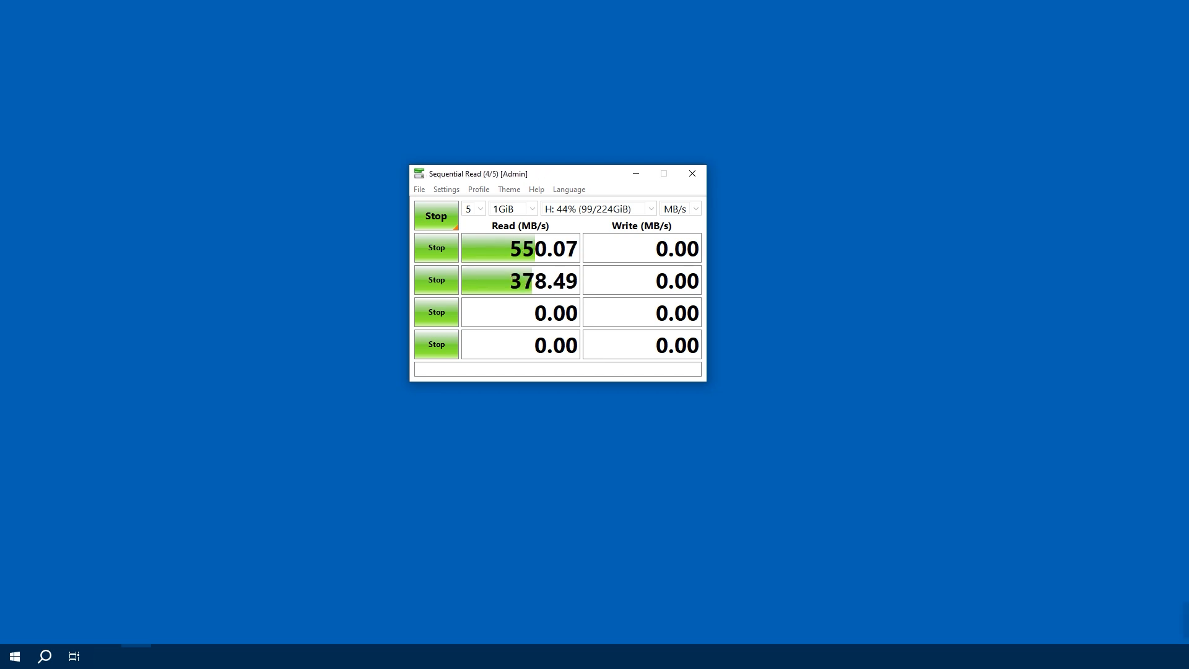